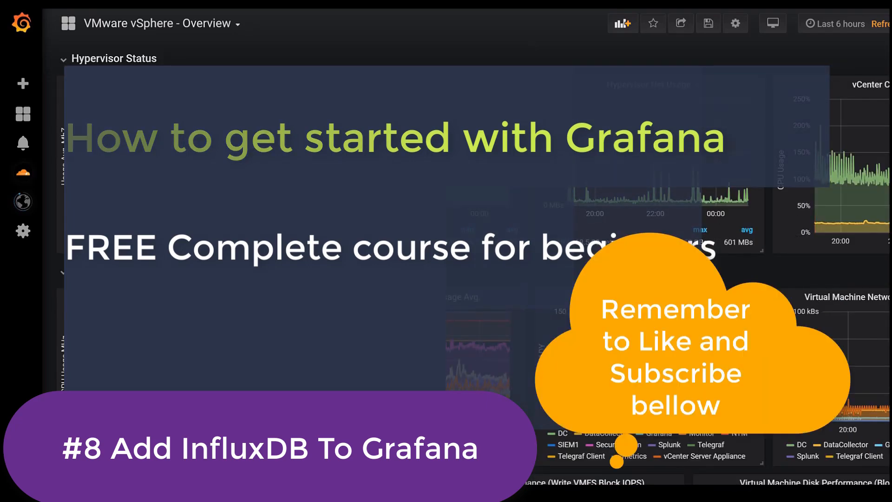
- Reach the 'Create your first data source' checklist link to start a new data source
scroll("down", 3)
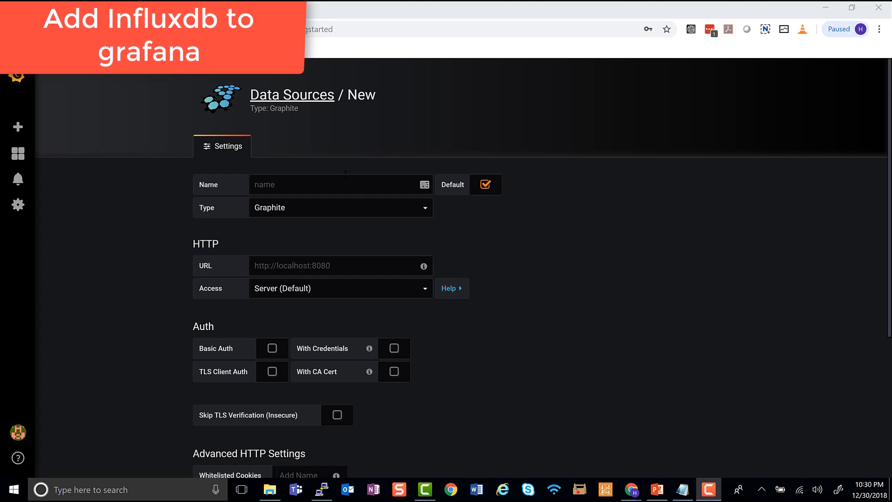
- Name the data source 'Influxdc' and choose InfluxDB as its type
left_click(18, 154)
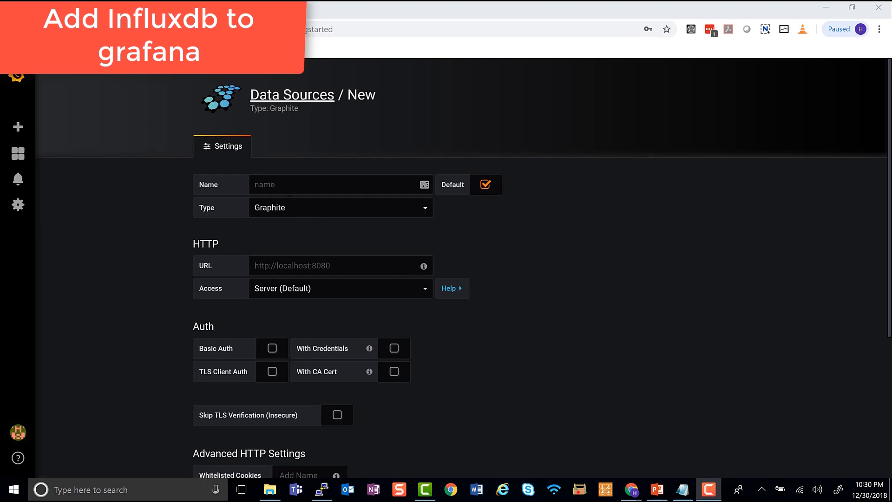
left_click(340, 184)
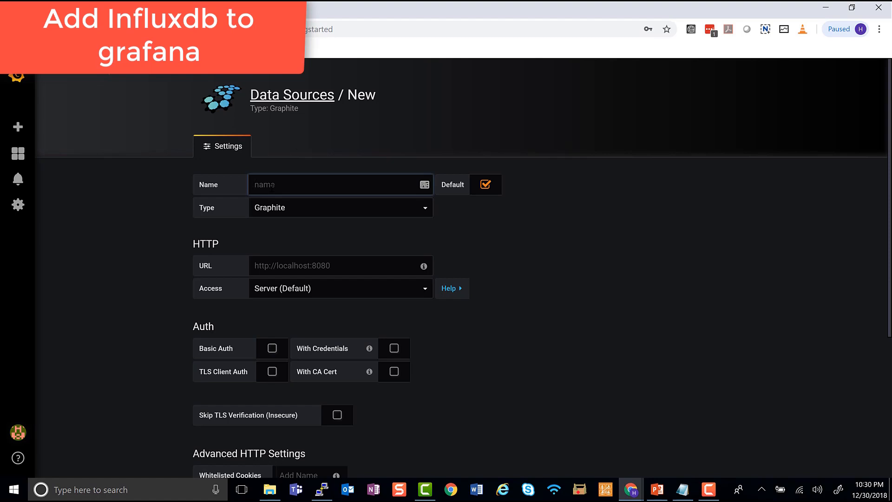
type("Influx")
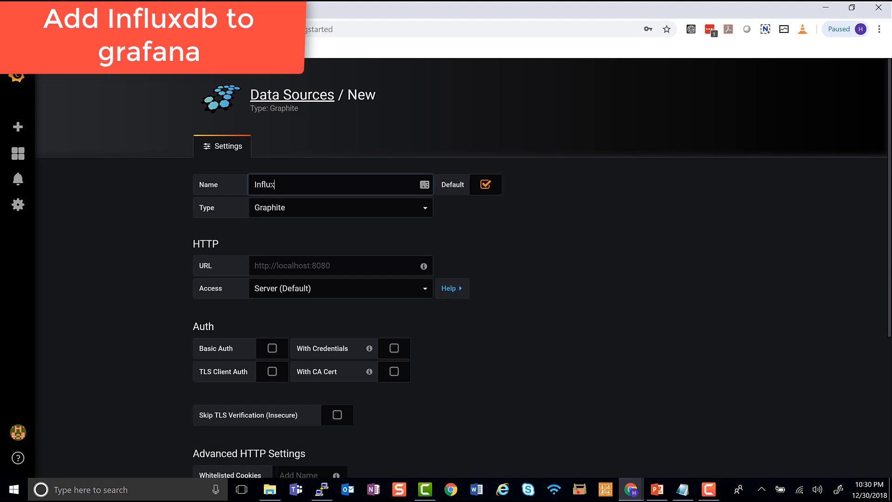
left_click(340, 207)
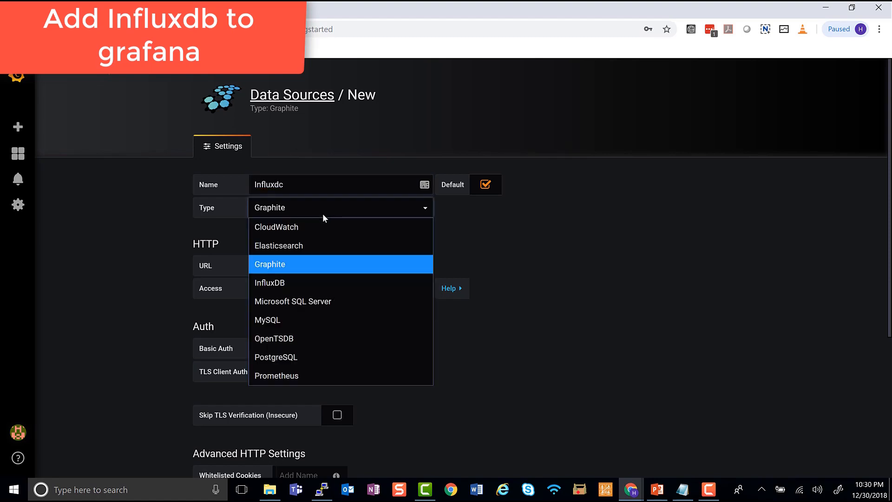
mouse_move(293, 301)
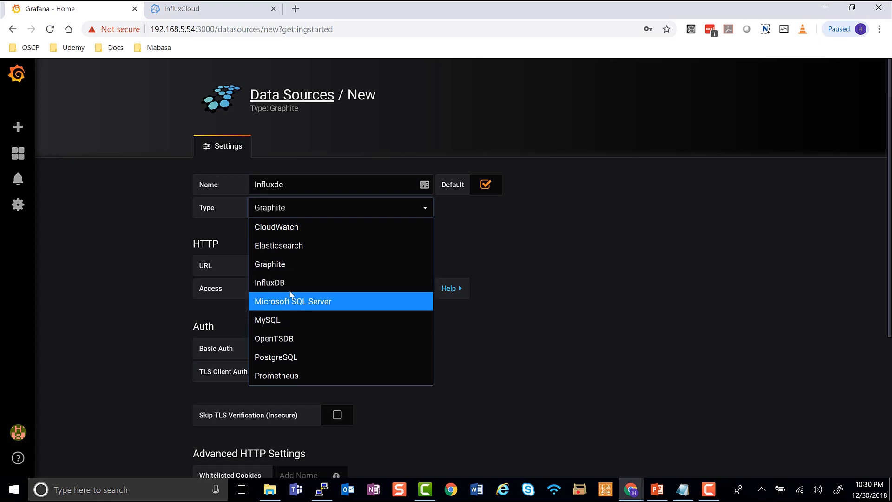
left_click(270, 283)
type("http://localhost:8086")
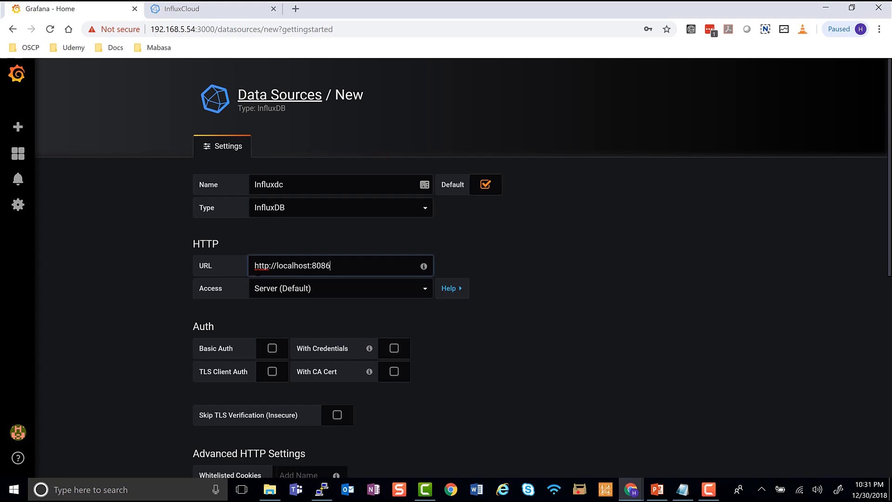
- Set database 'telegraf', fill user and password, then Save & Test the data source
scroll("down", 3)
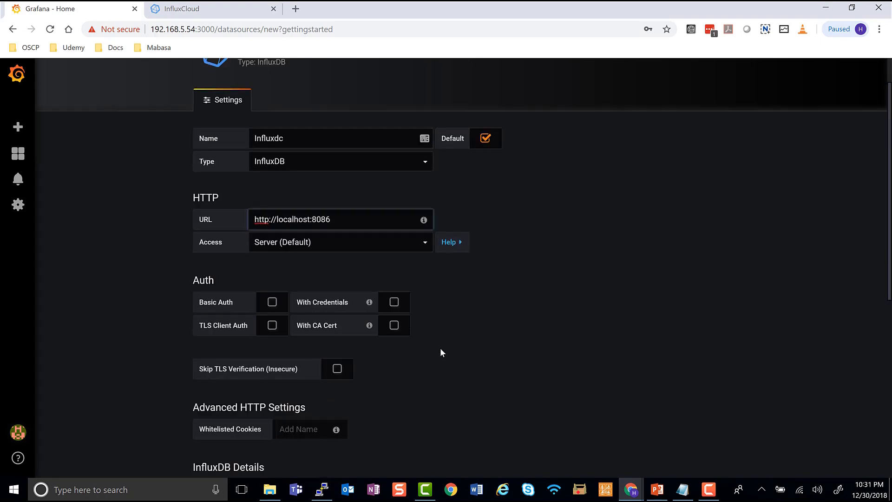
scroll("down", 3)
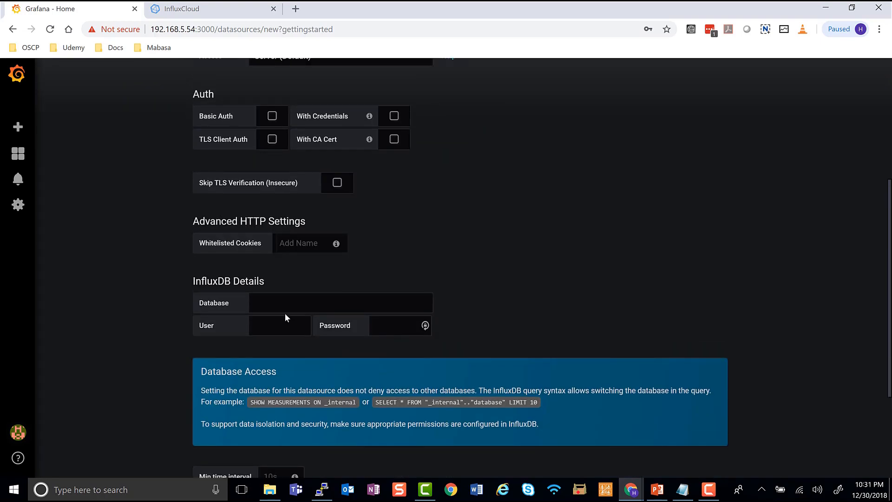
type("te")
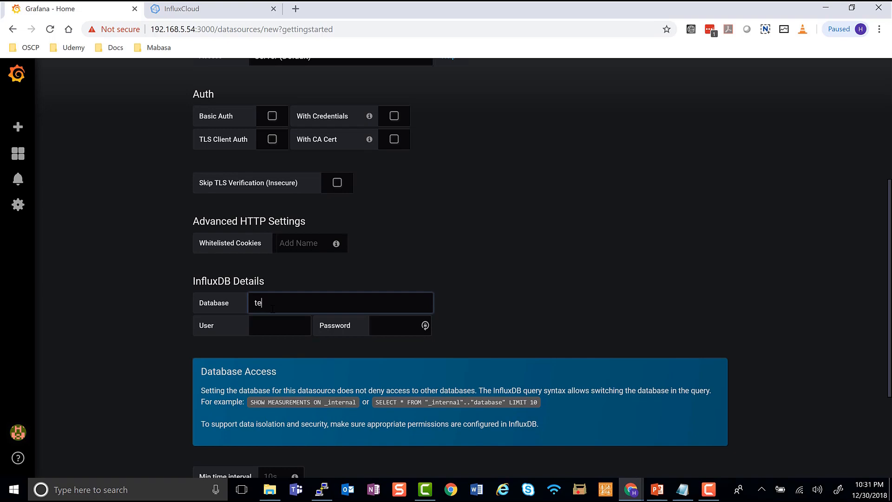
type("legraf")
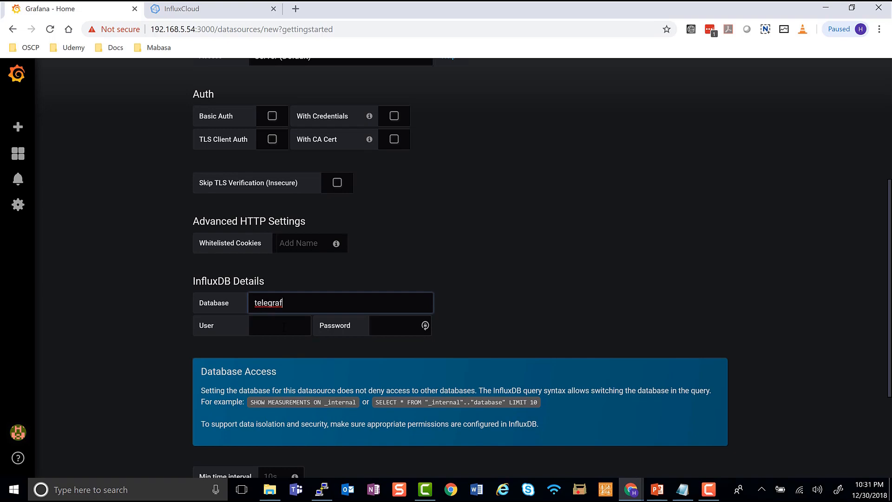
type("lmakonem")
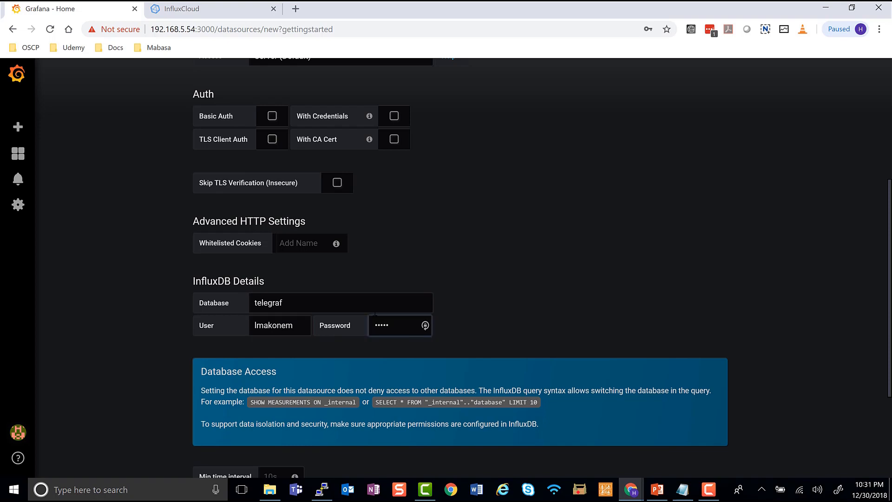
scroll("down", 3)
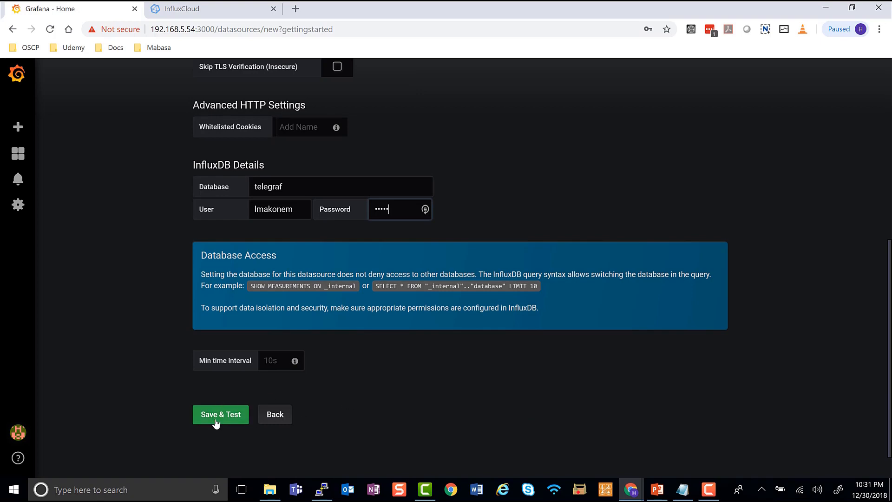
left_click(220, 414)
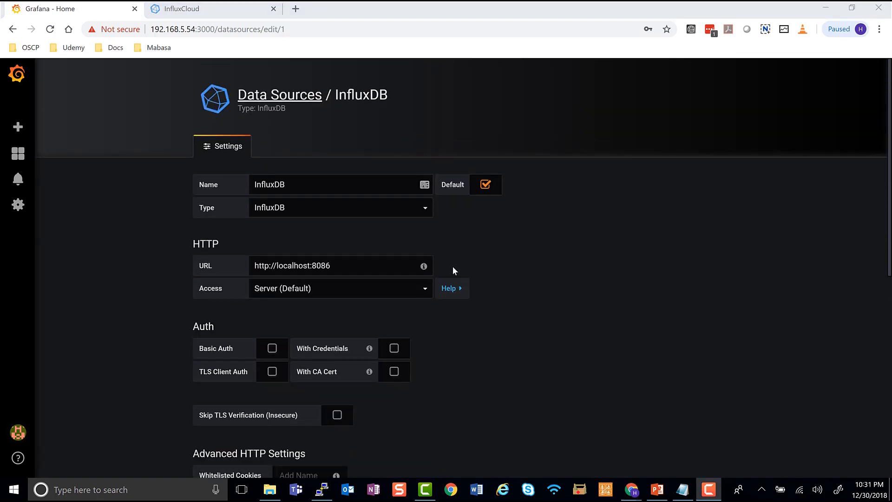
mouse_move(452, 271)
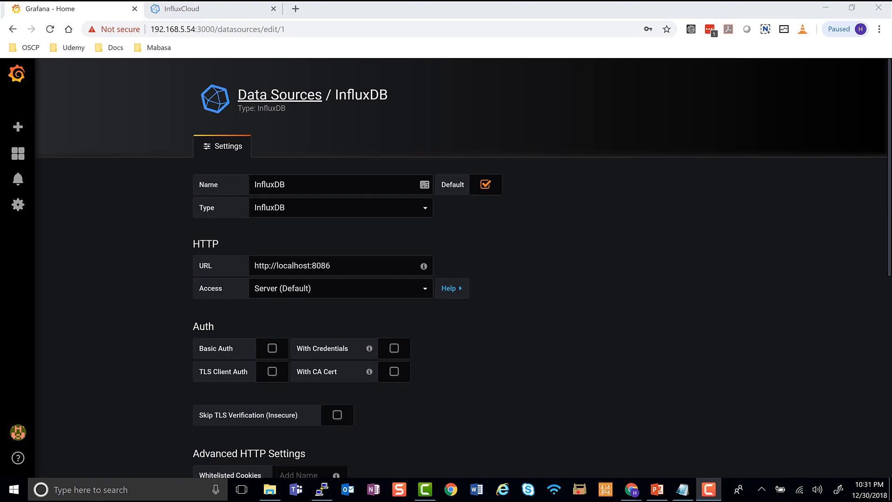
mouse_move(301, 210)
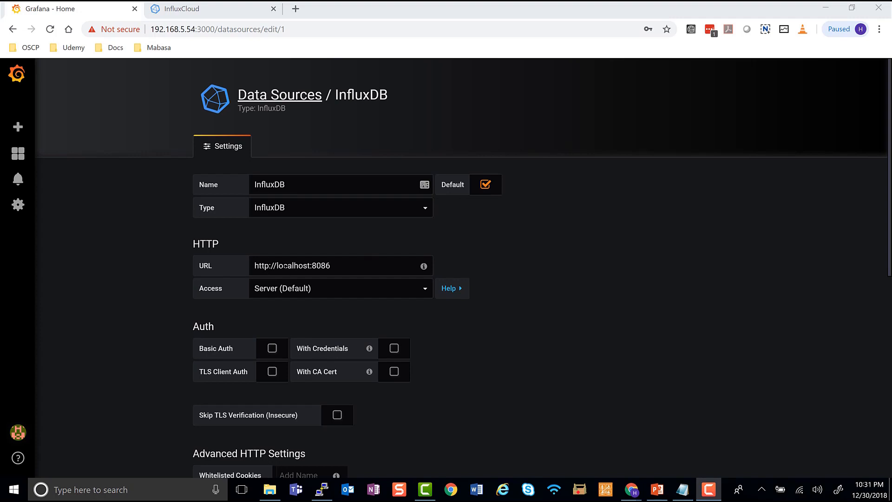
mouse_move(331, 300)
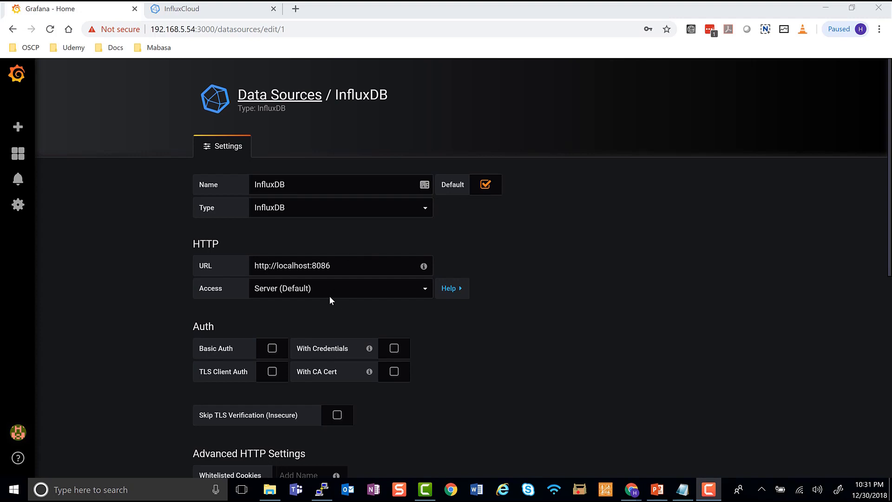
- Run Save & Test again so it confirms 'Data source is working'
scroll("down", 3)
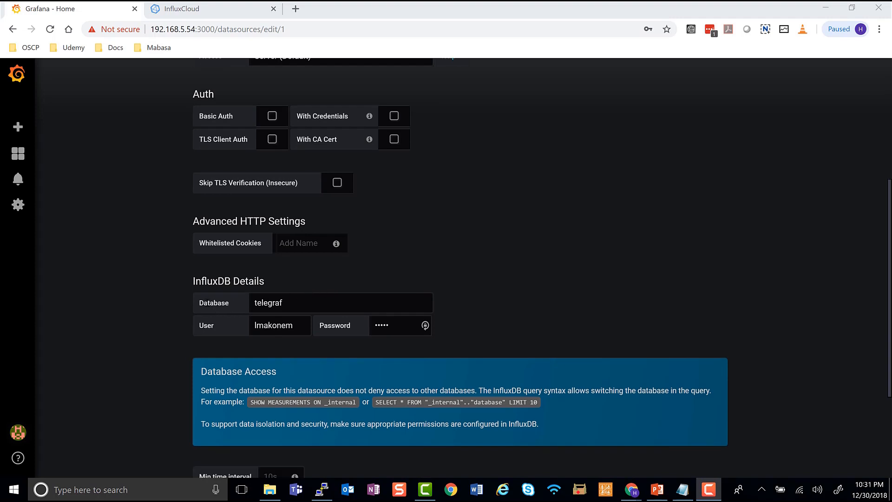
mouse_move(366, 334)
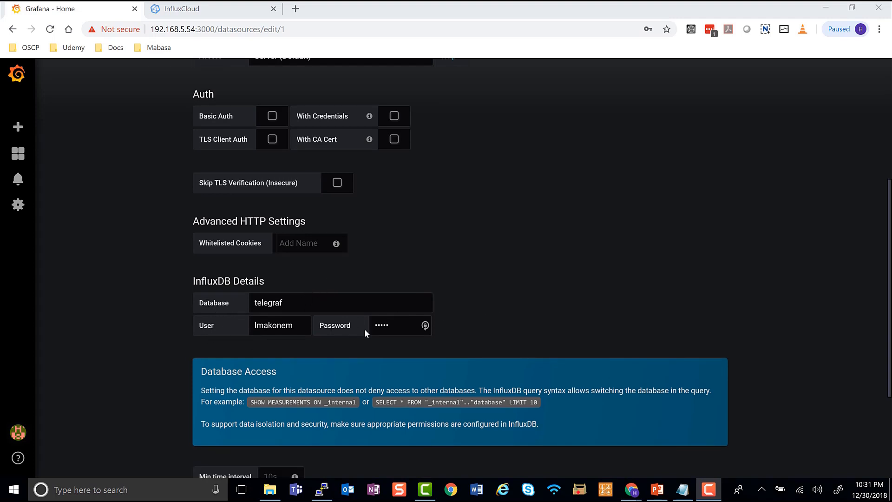
scroll("down", 3)
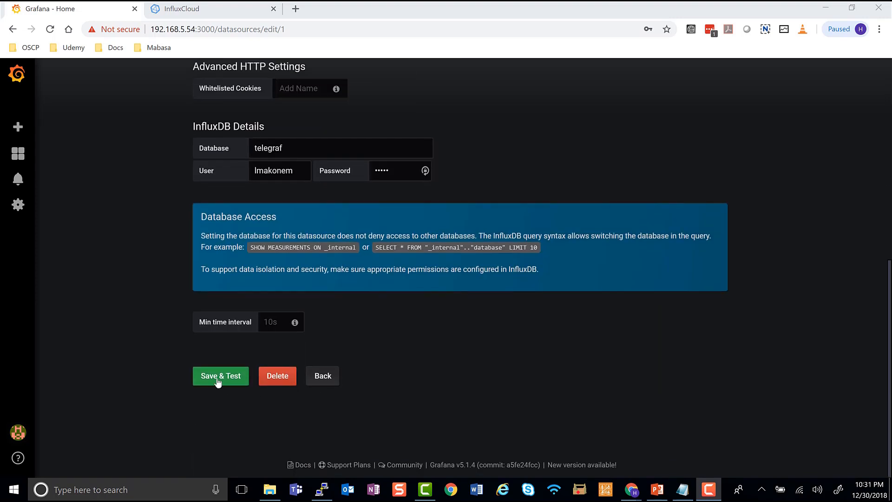
left_click(220, 376)
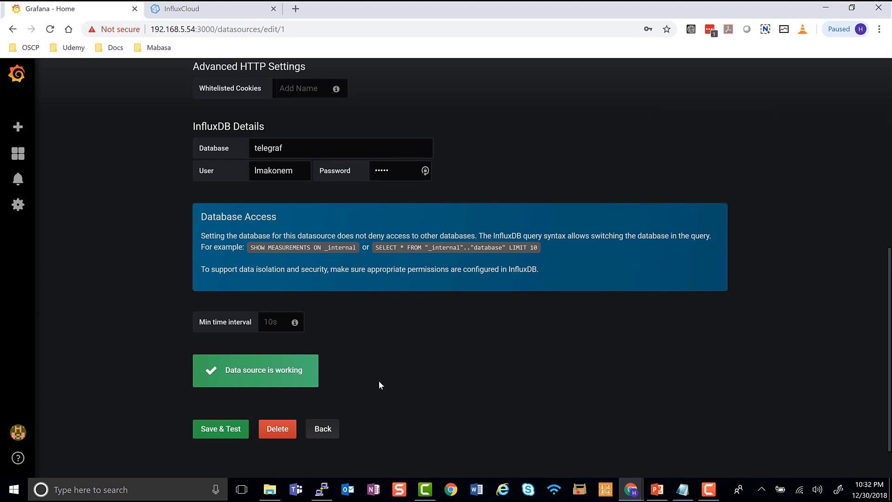
- Go to the Home dashboard and dismiss Chrome's save-password popup
left_click(18, 154)
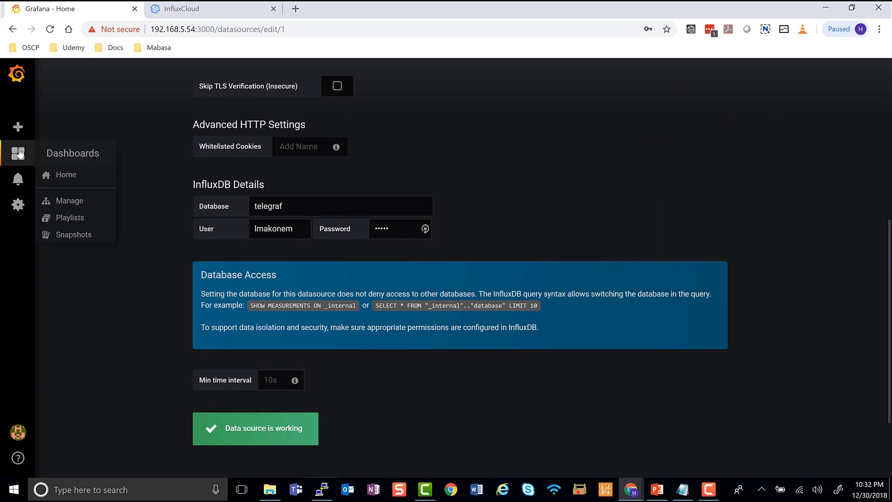
left_click(66, 174)
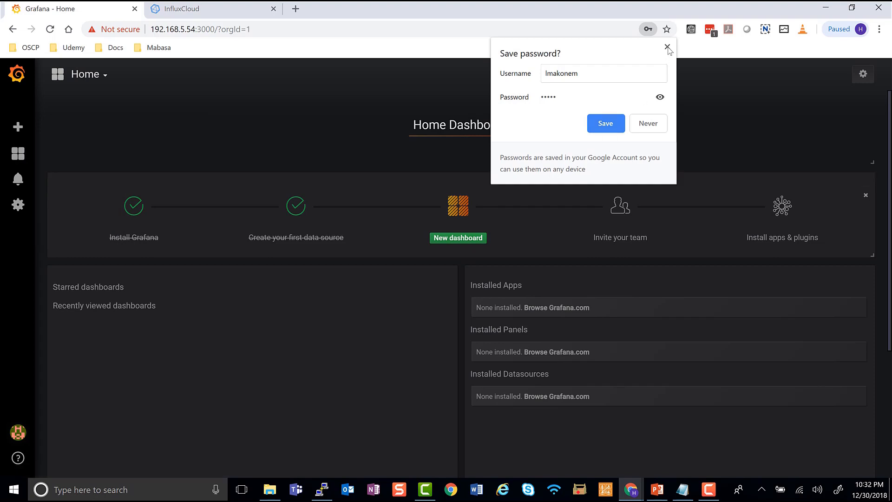
left_click(667, 47)
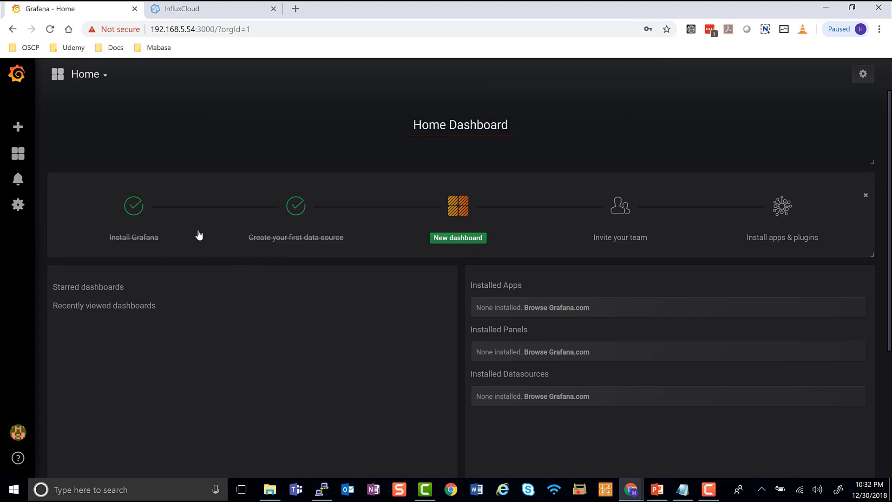
left_click(18, 153)
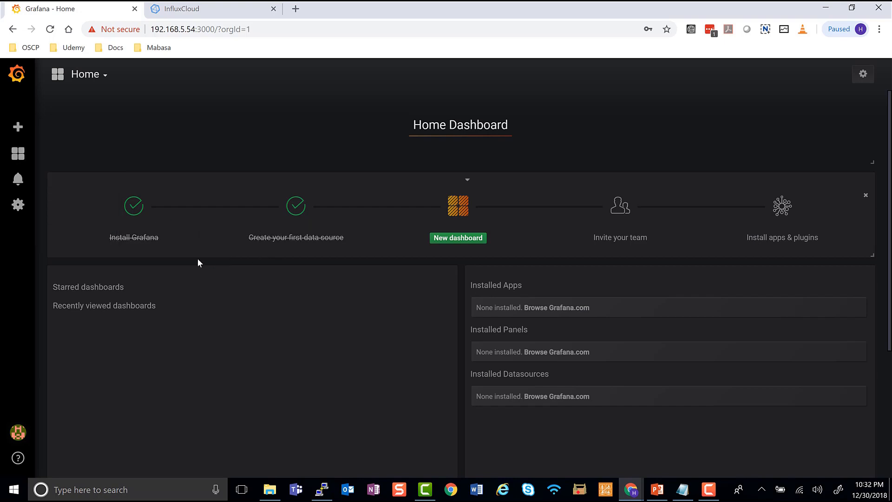
left_click(18, 154)
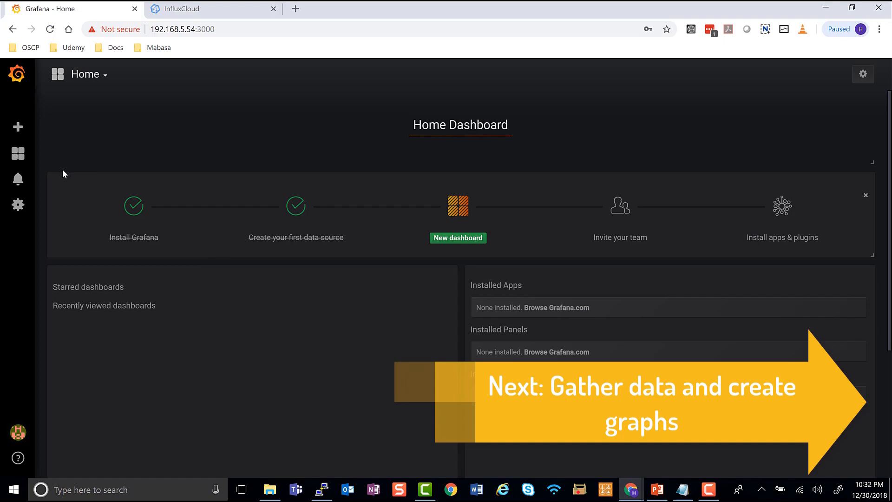
mouse_move(159, 226)
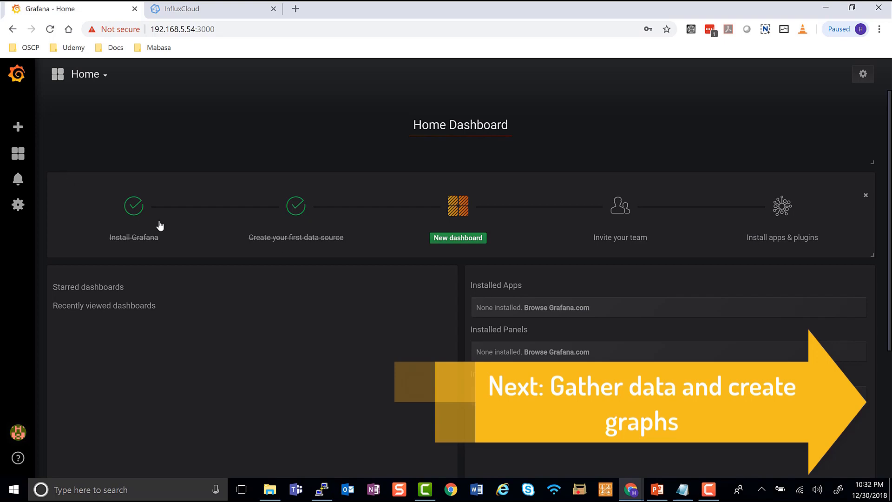